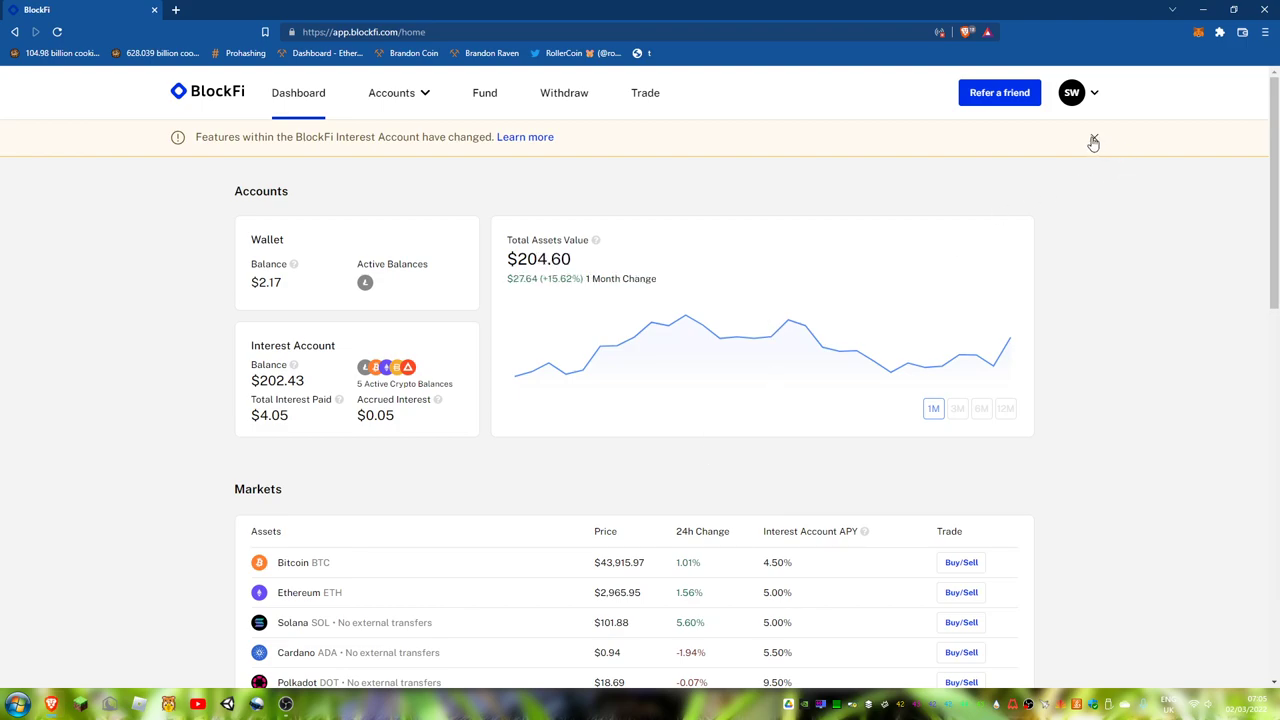
# Dismiss the yellow Interest Account feature-change banner on the dashboard.
pyautogui.click(1092, 140)
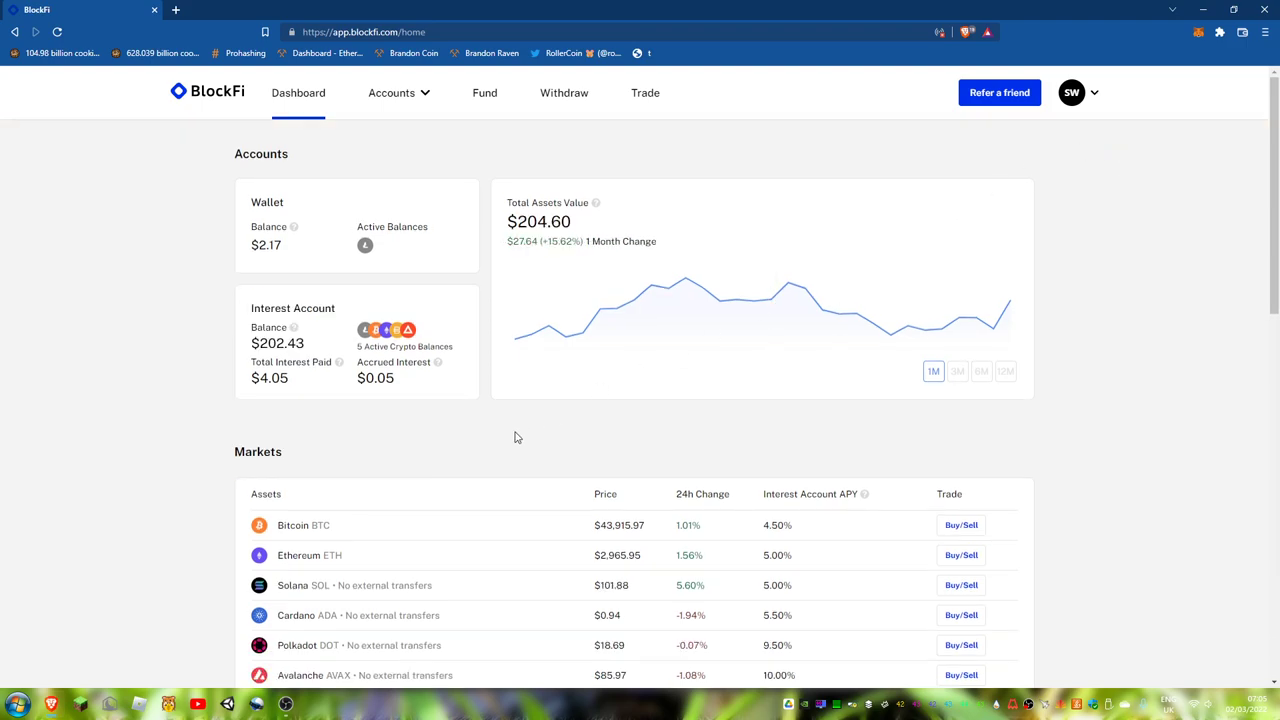
pyautogui.moveTo(714, 6)
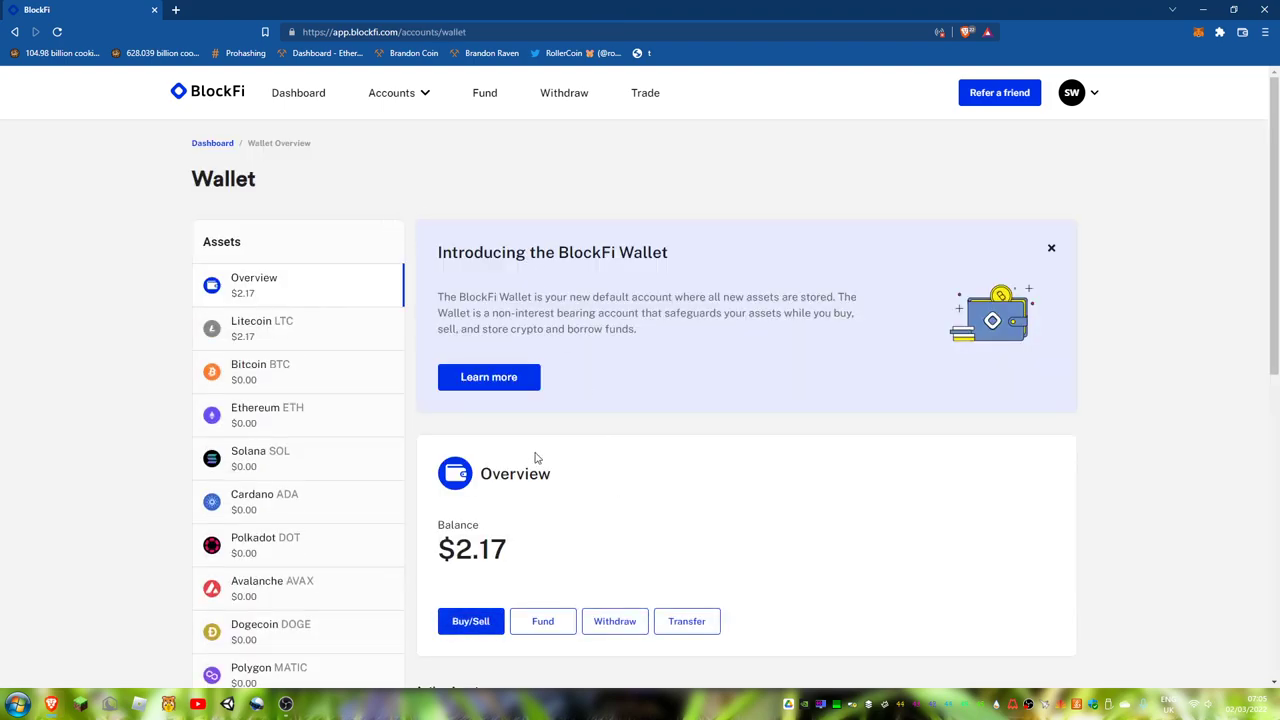
# Transfer all 0.01945191 LTC from the wallet to the Interest Account.
pyautogui.scroll(-3)
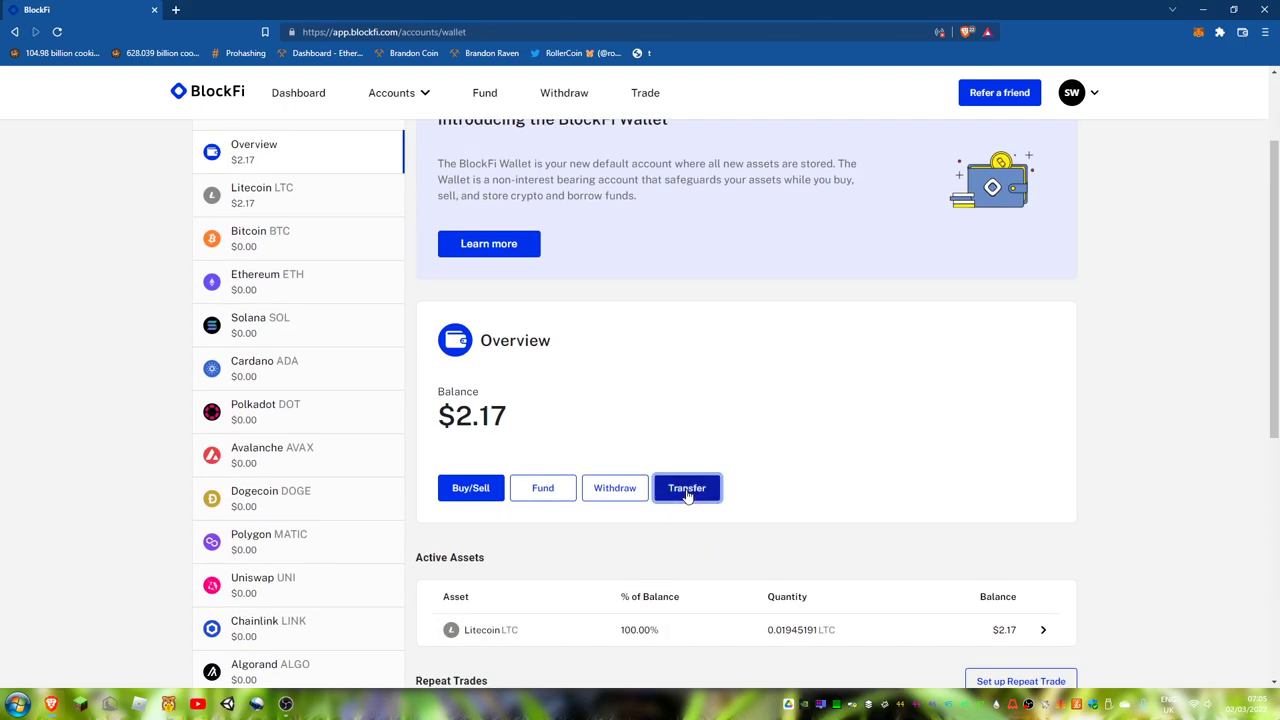
pyautogui.click(686, 488)
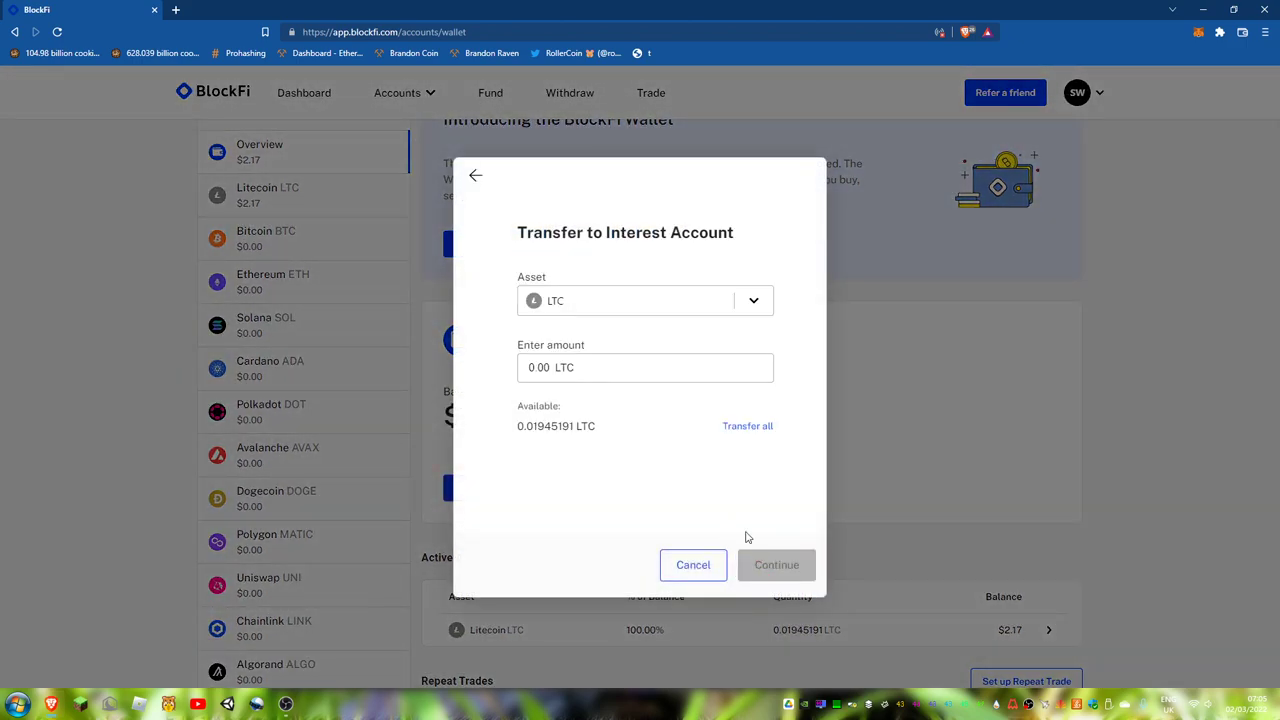
pyautogui.click(776, 565)
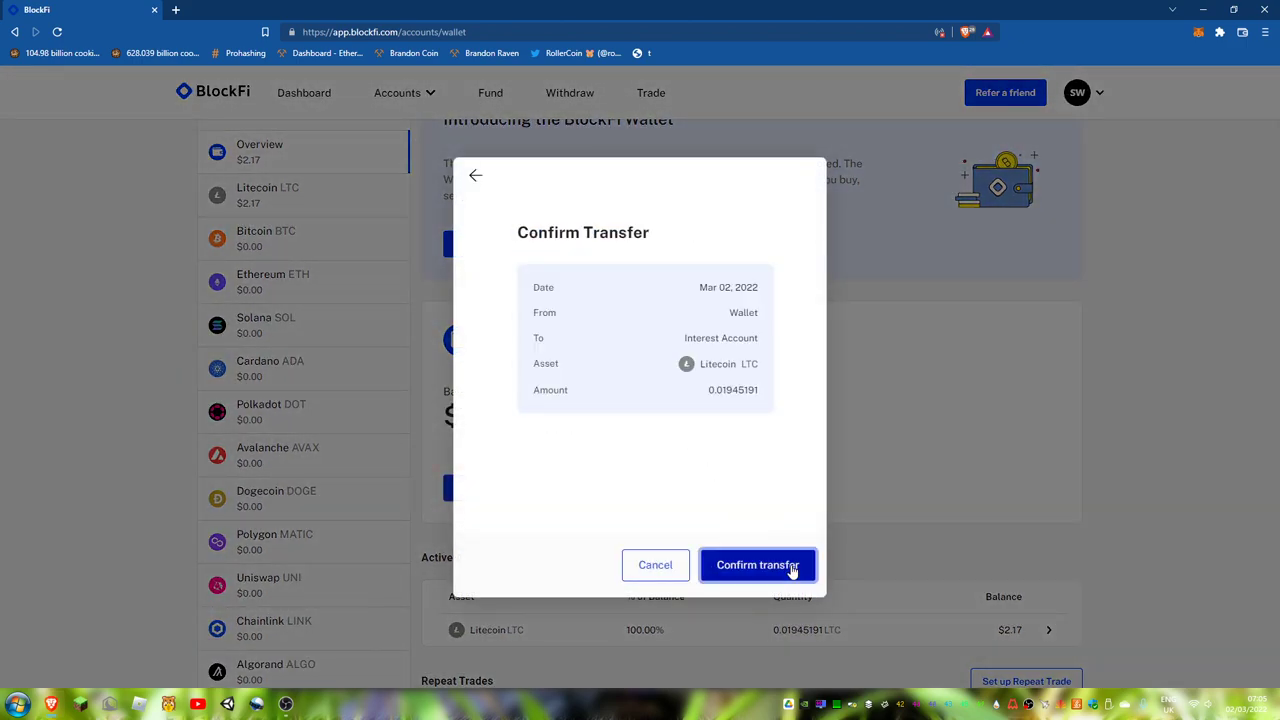
pyautogui.click(757, 565)
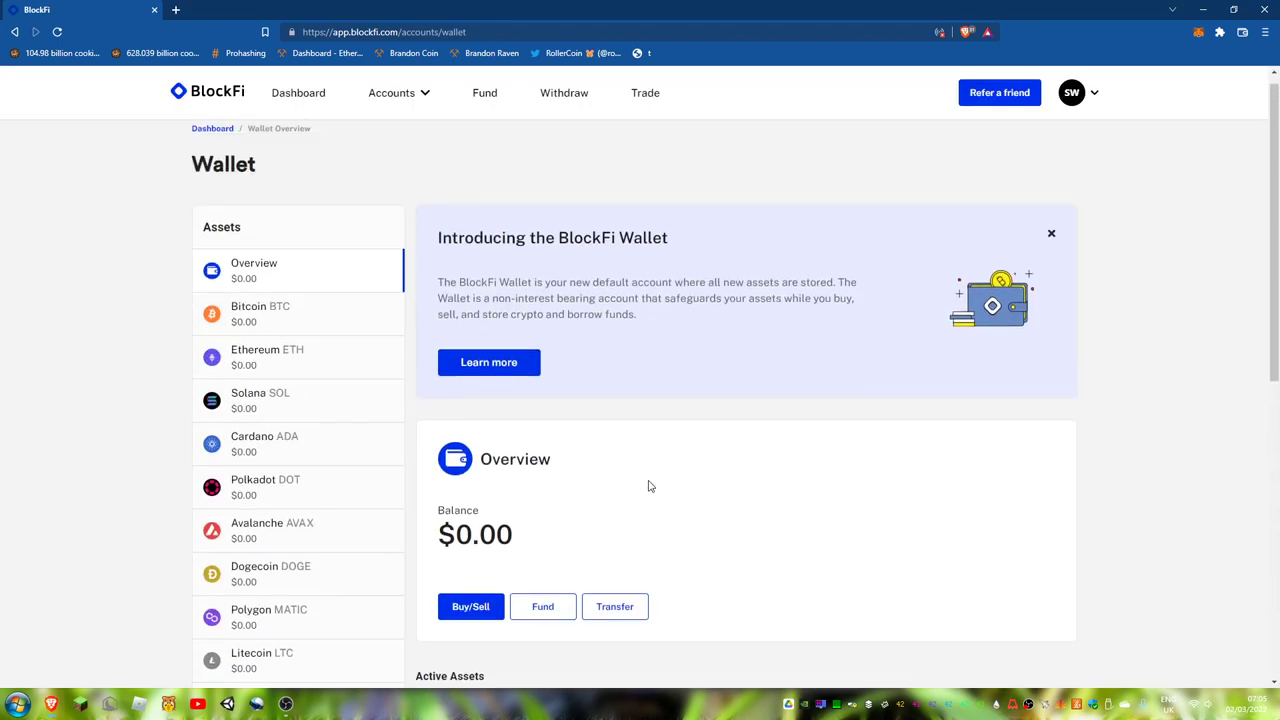
# View the wallet's Bitcoin balance, then go to the Interest Account.
pyautogui.click(260, 313)
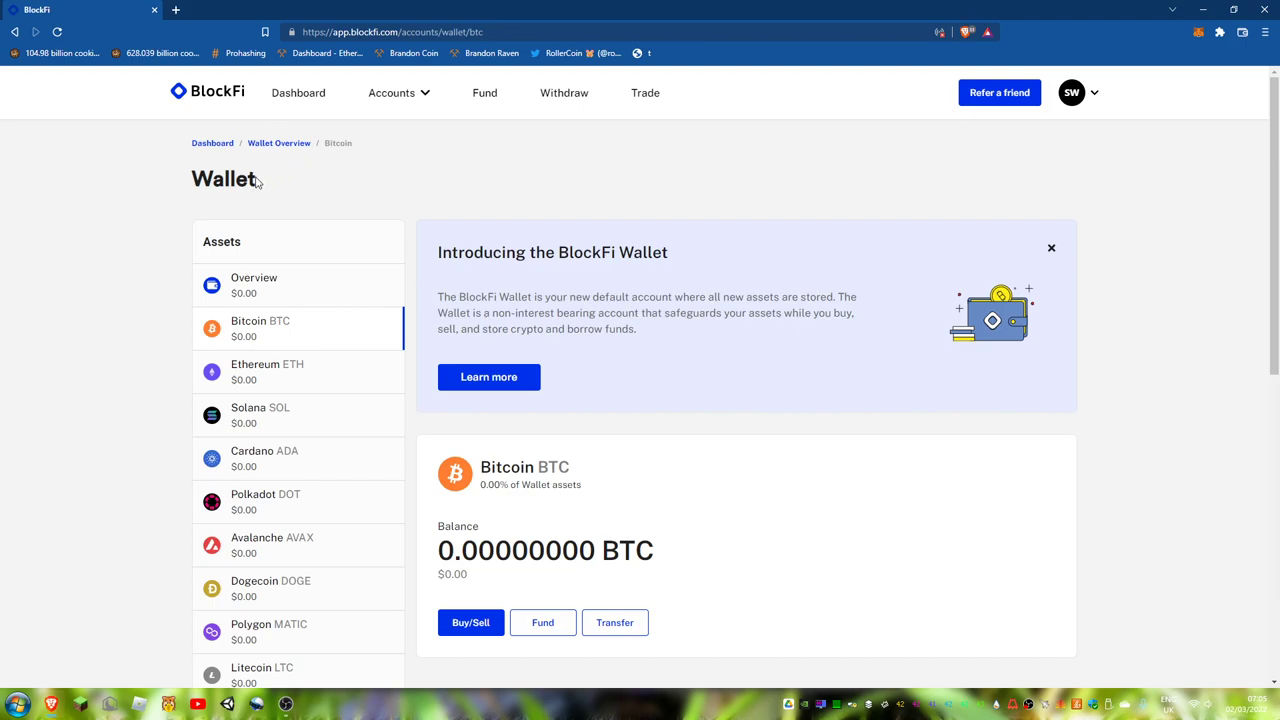
pyautogui.click(298, 92)
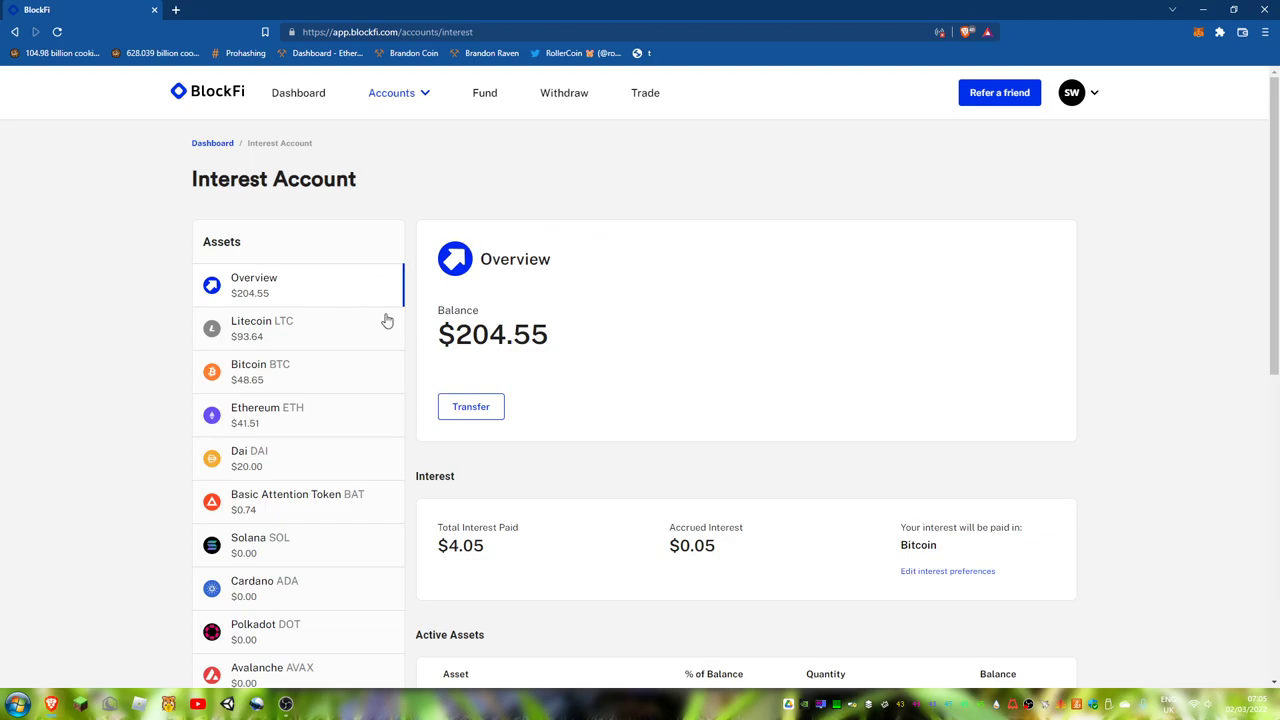
pyautogui.moveTo(331, 337)
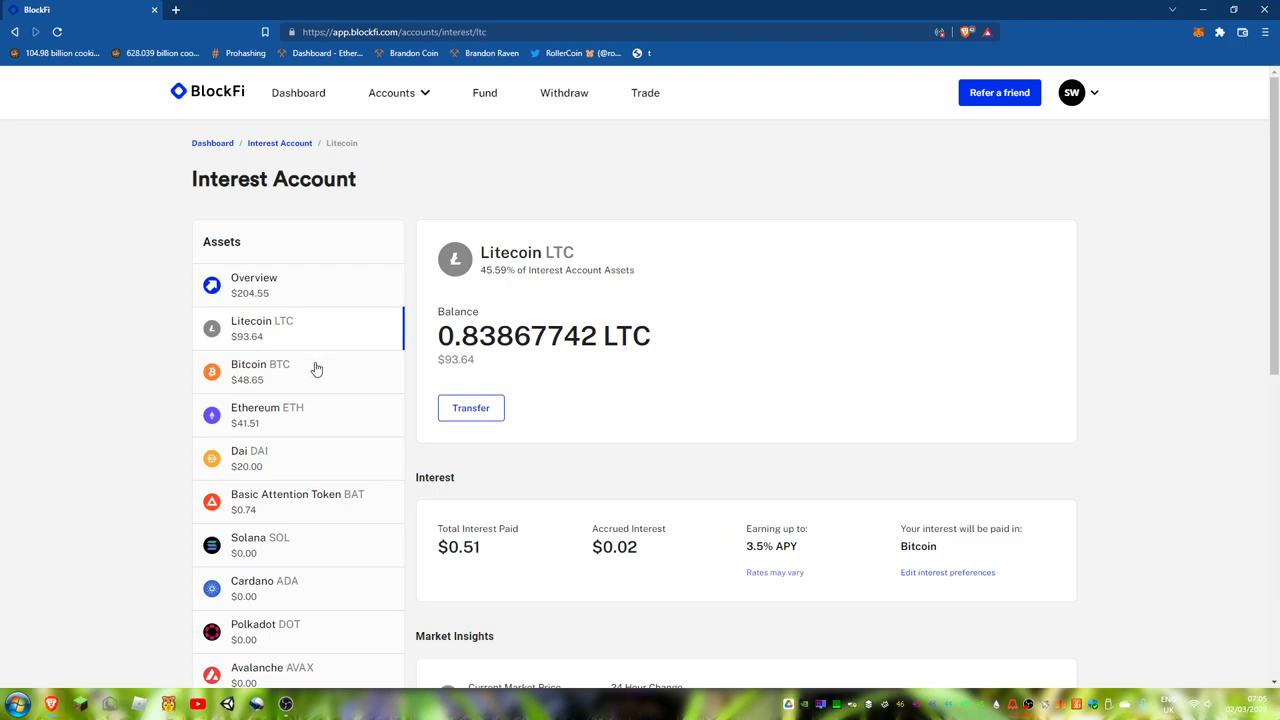
pyautogui.moveTo(320, 370)
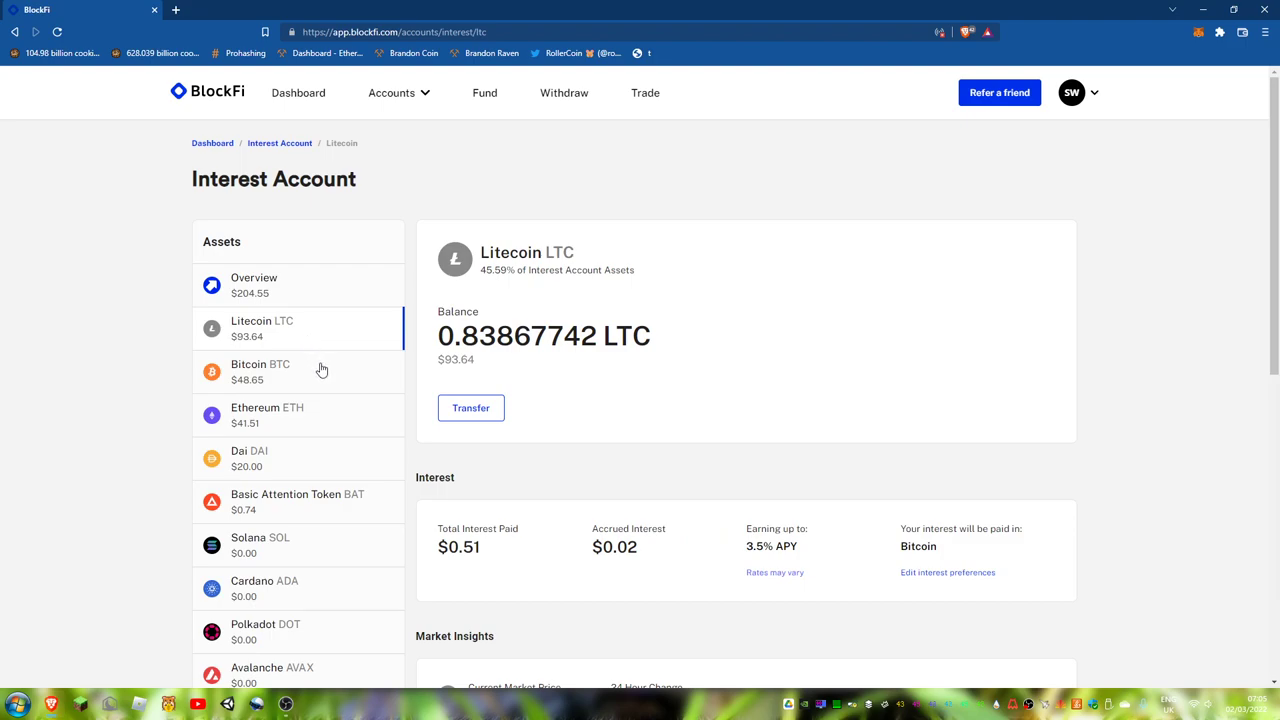
# Review Interest Account balances for Bitcoin, Litecoin, Ethereum, Dai and Basic Attention Token.
pyautogui.click(260, 371)
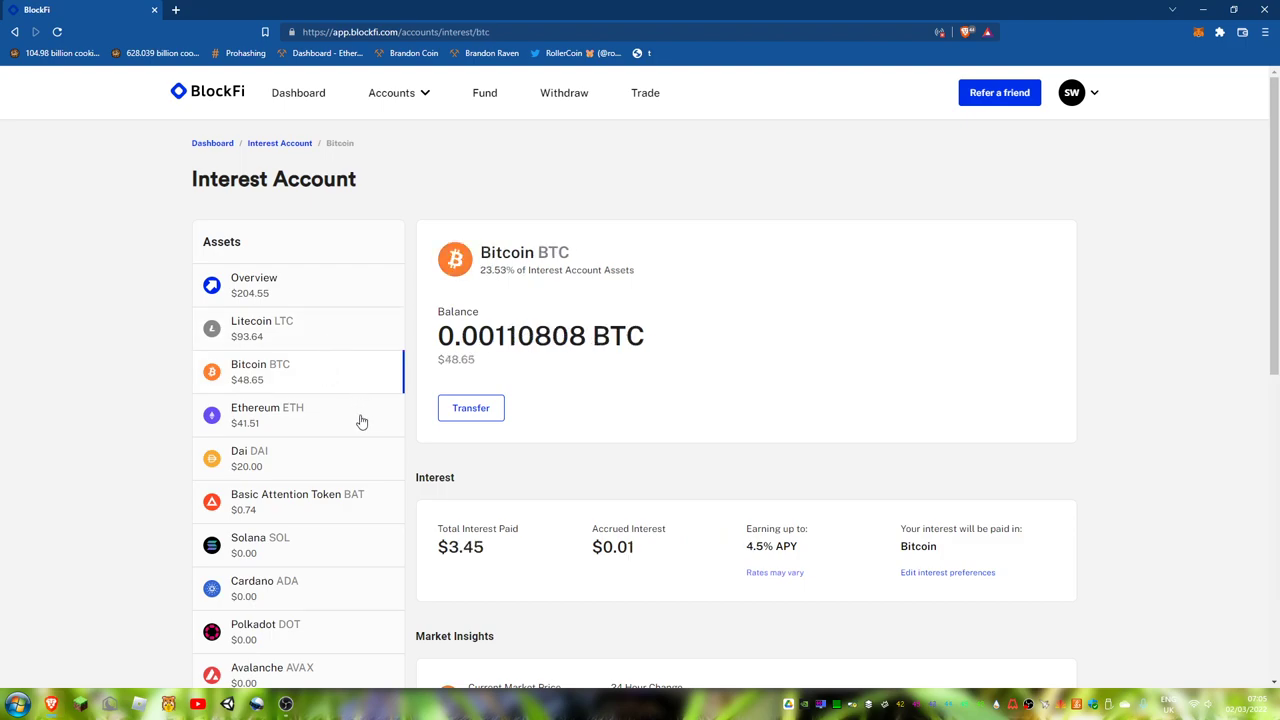
pyautogui.click(262, 328)
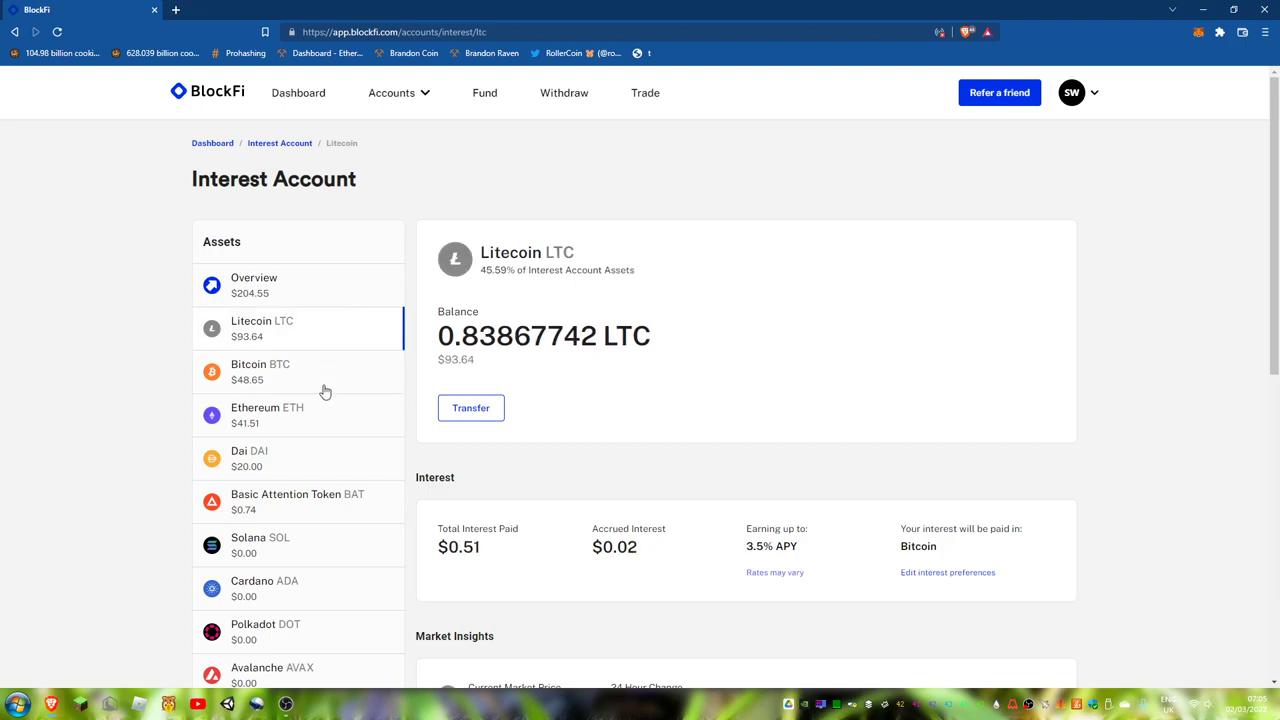
pyautogui.click(260, 371)
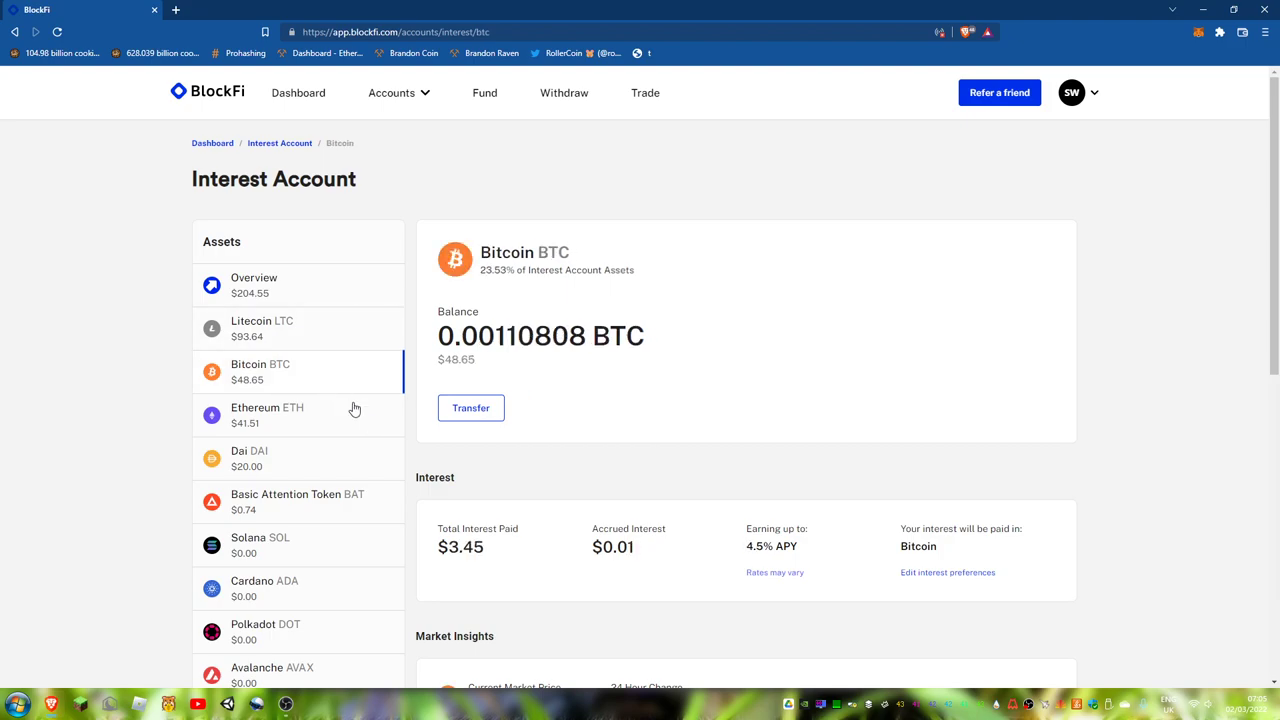
pyautogui.click(267, 415)
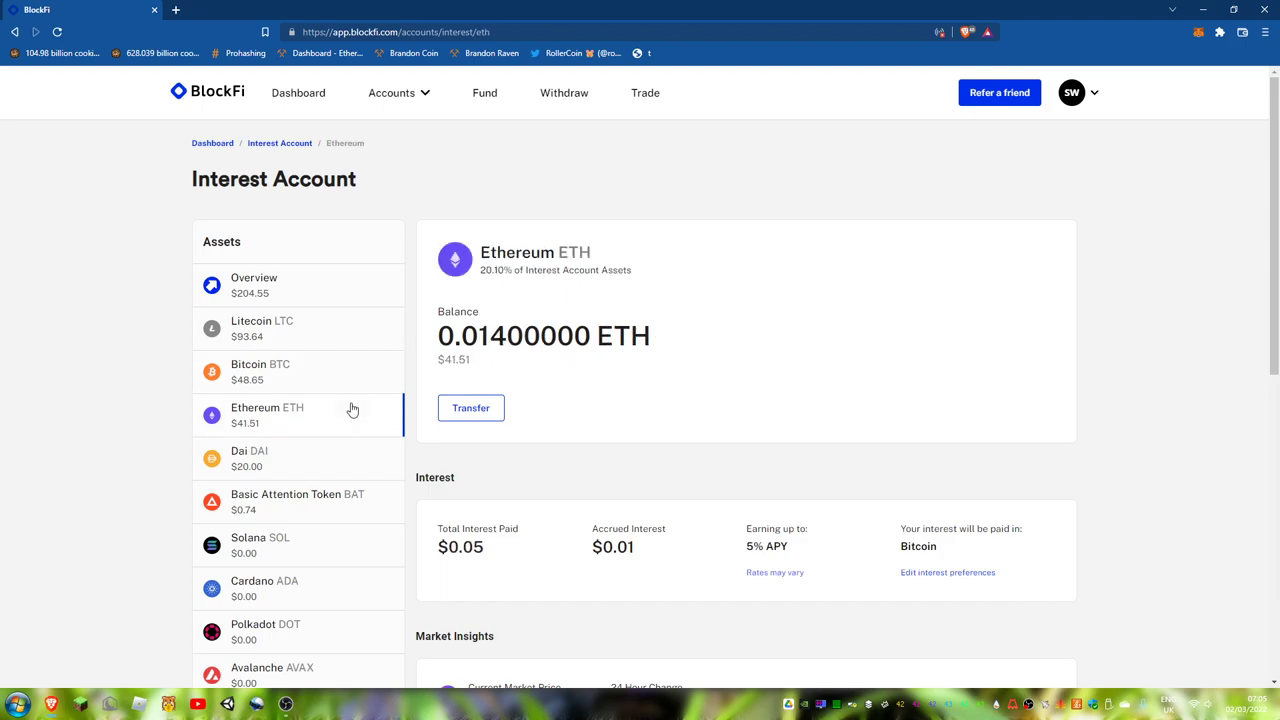
pyautogui.moveTo(353, 465)
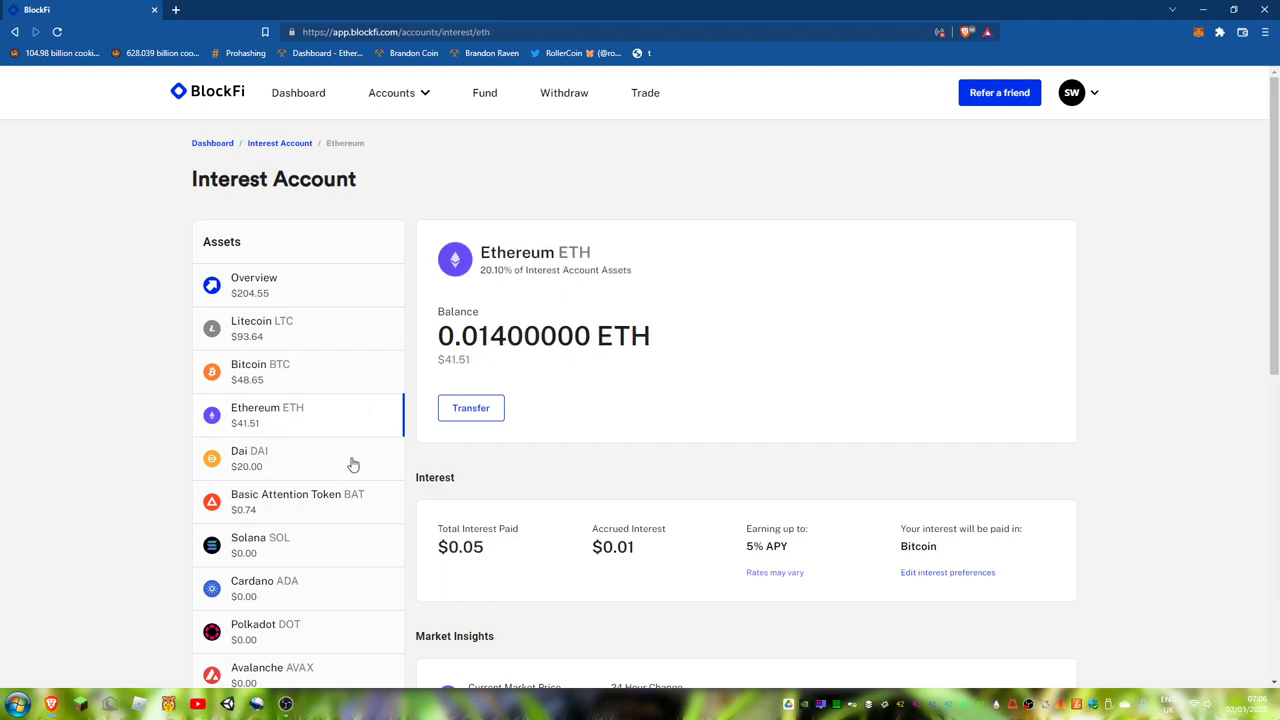
pyautogui.click(249, 458)
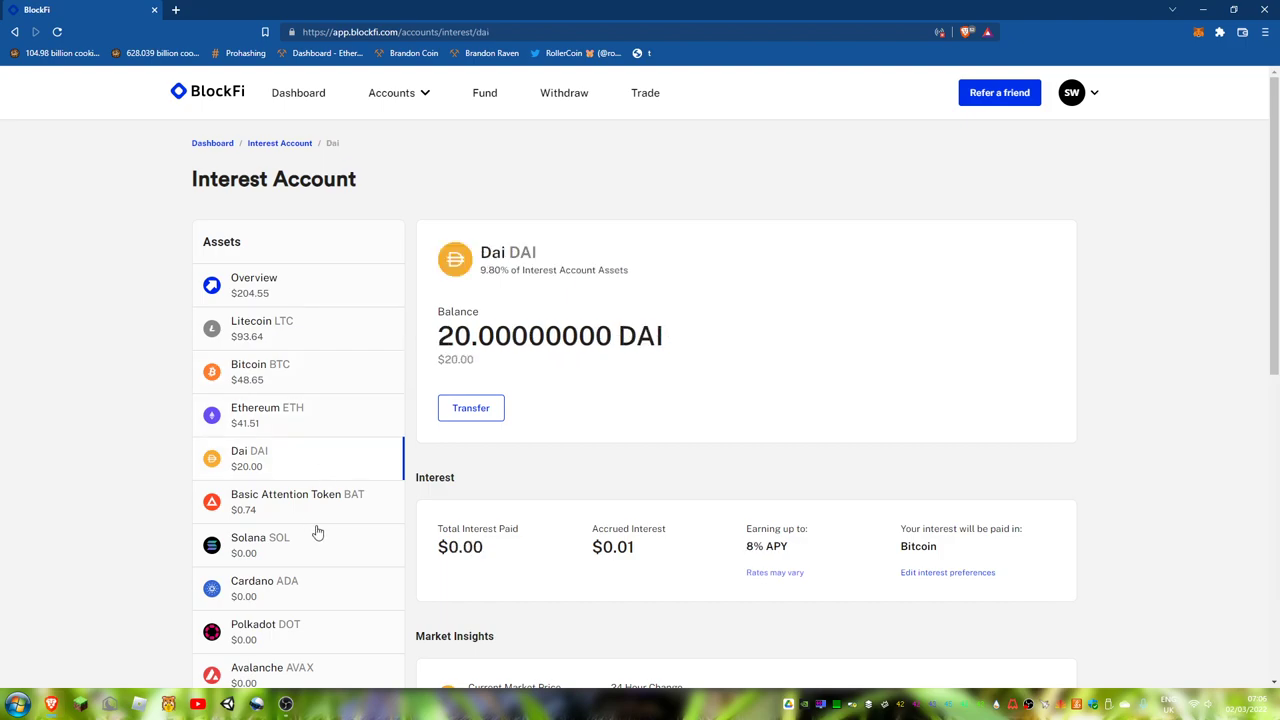
pyautogui.click(297, 501)
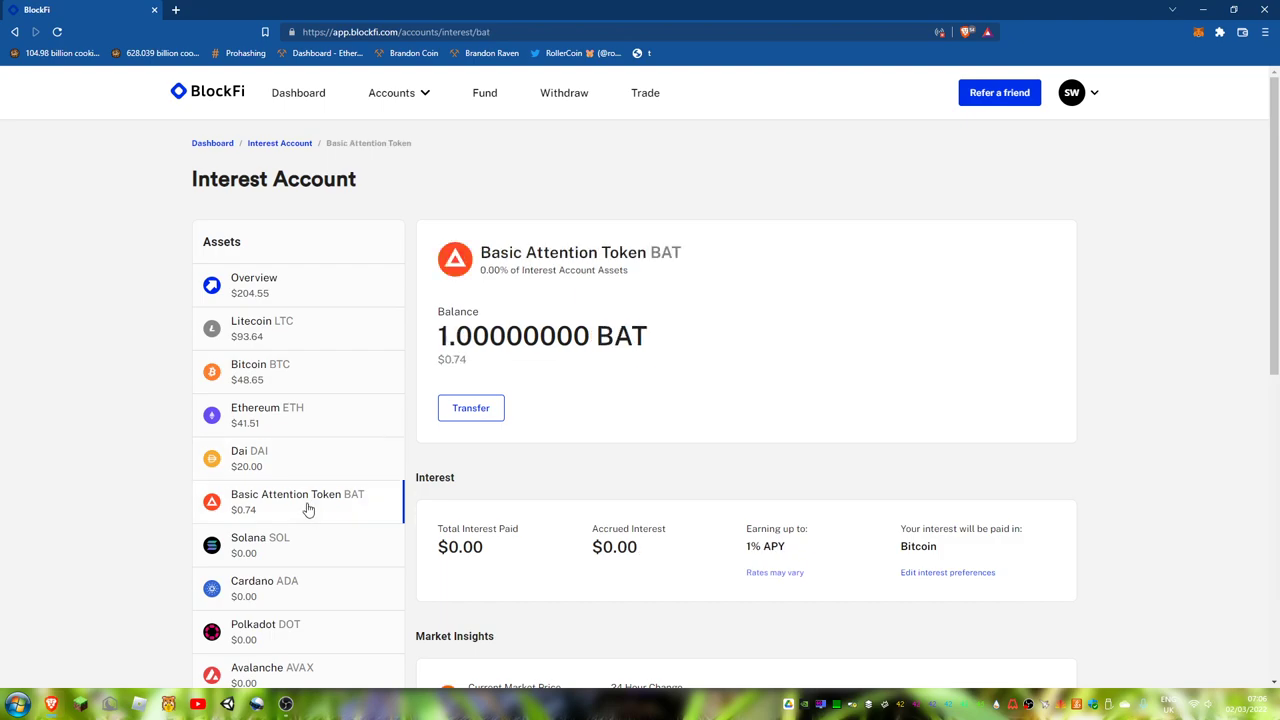
pyautogui.scroll(-3)
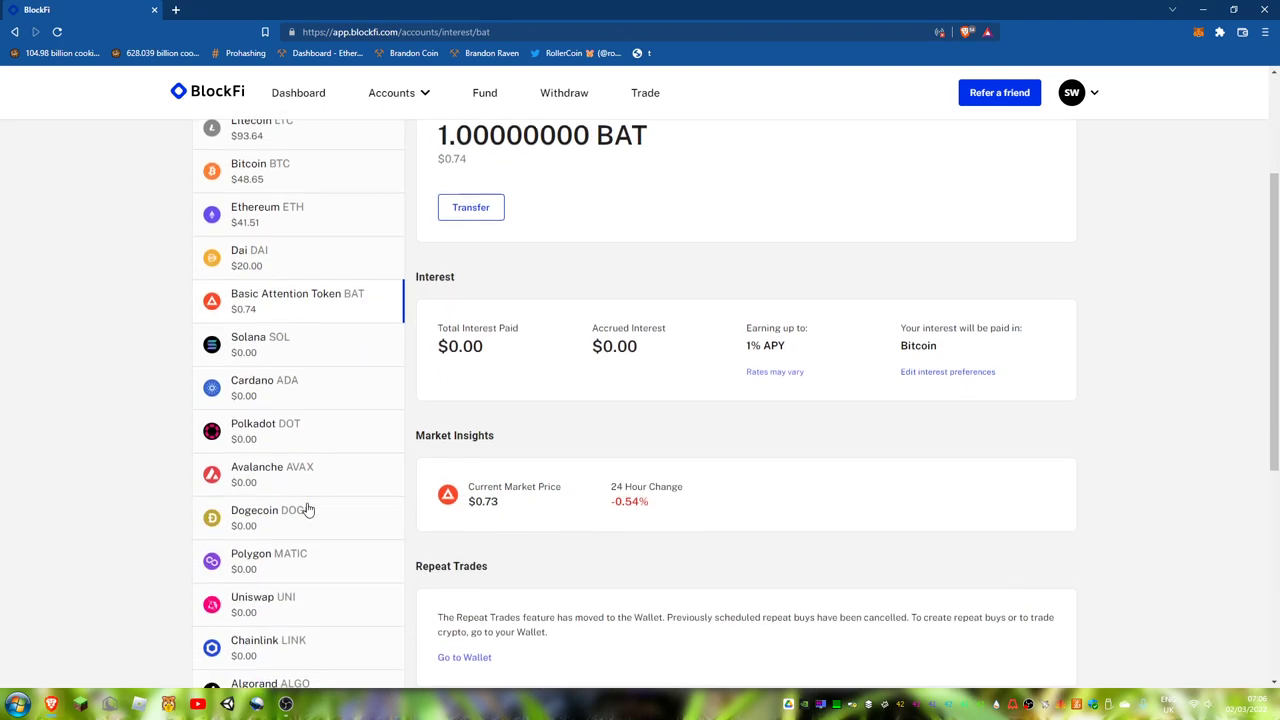
pyautogui.scroll(-3)
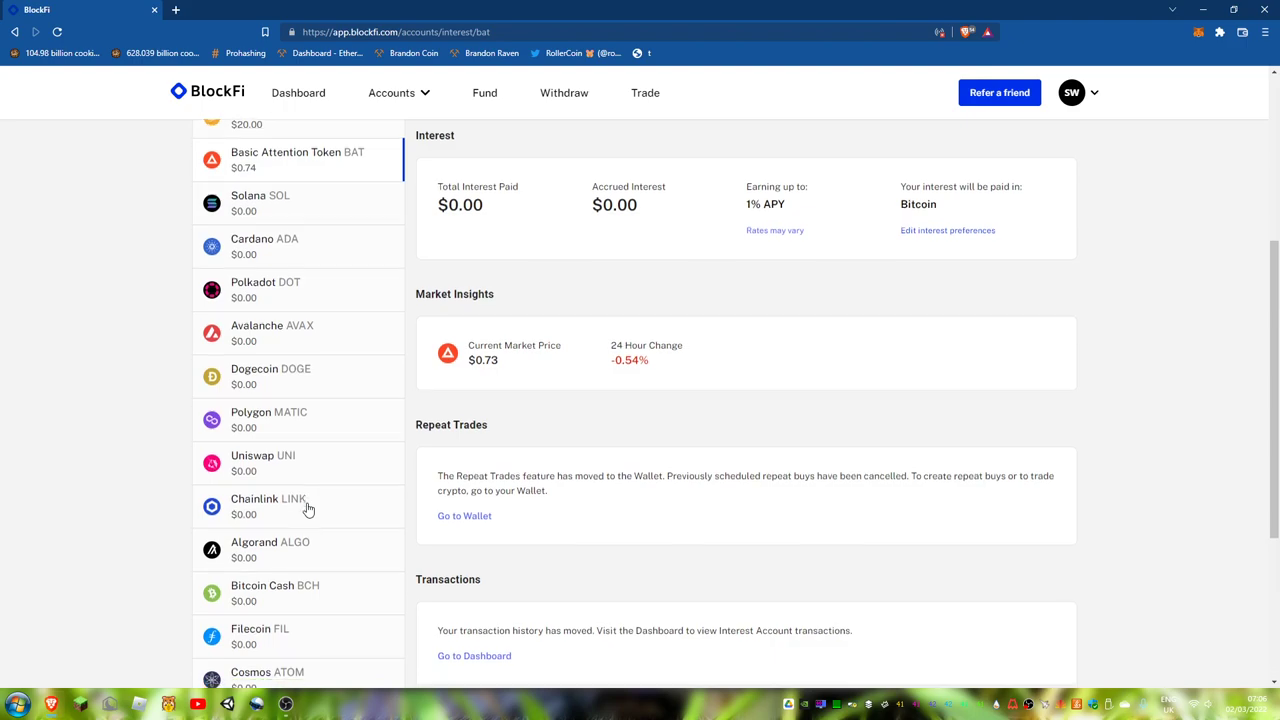
pyautogui.scroll(-3)
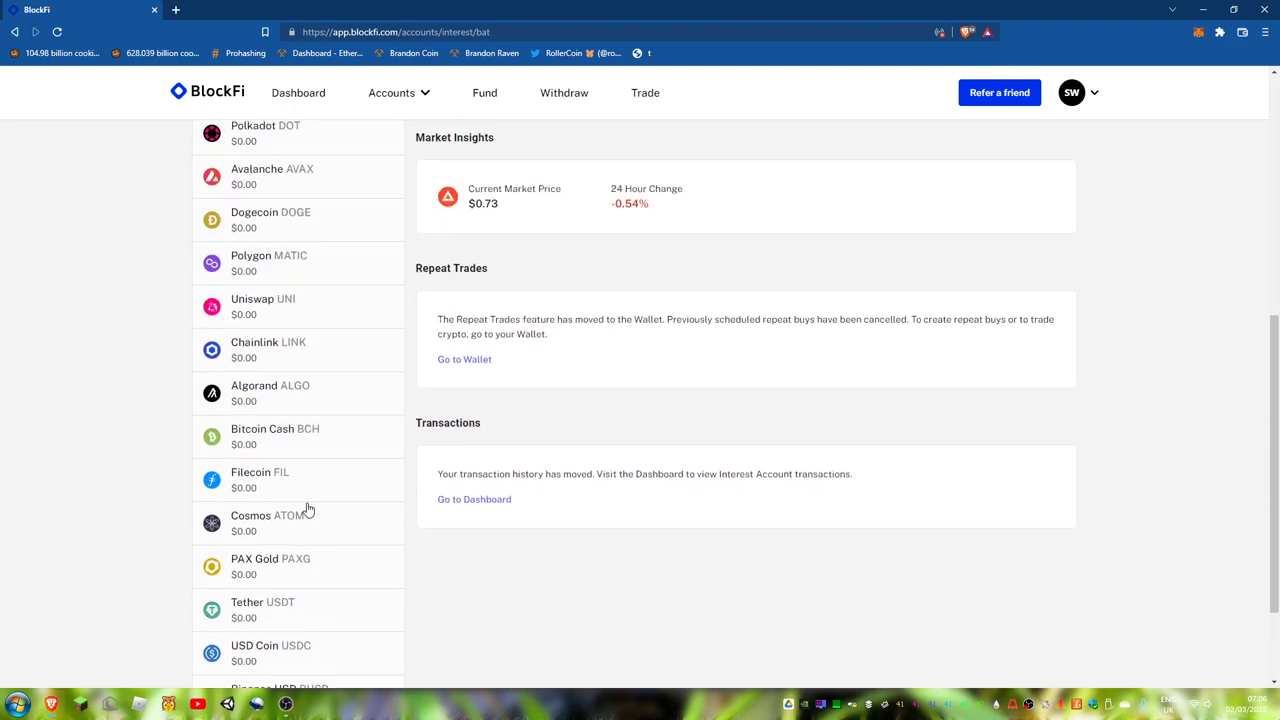